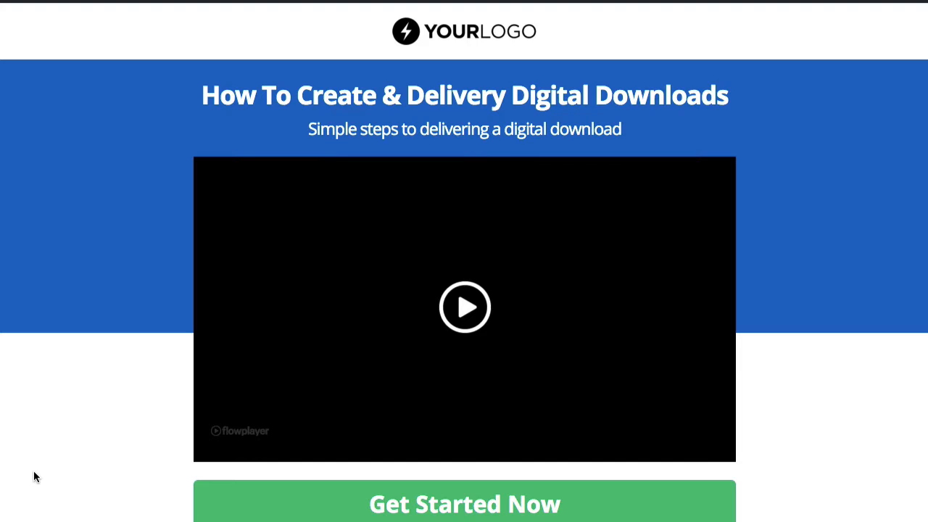
pyautogui.moveTo(101, 23)
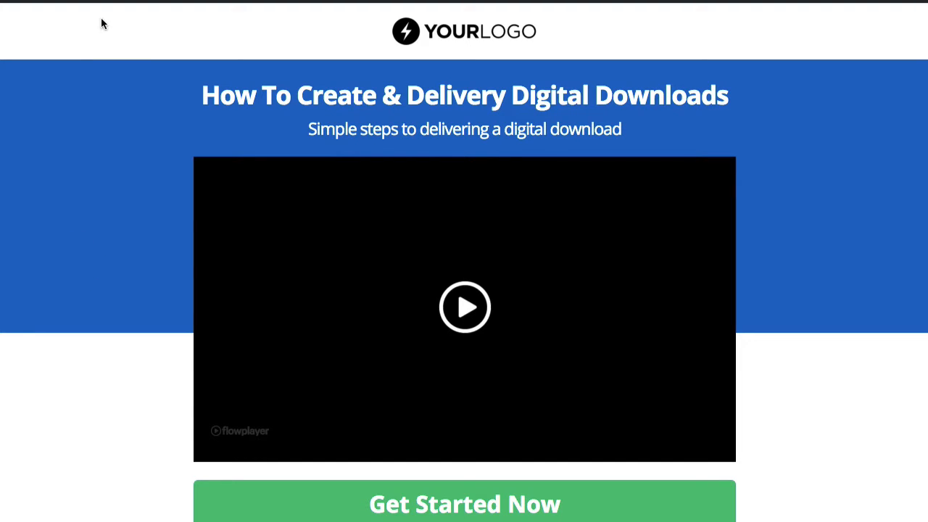
# Show the thank-you page with its Download: How To Deliver Digital Downloads button.
pyautogui.click(464, 504)
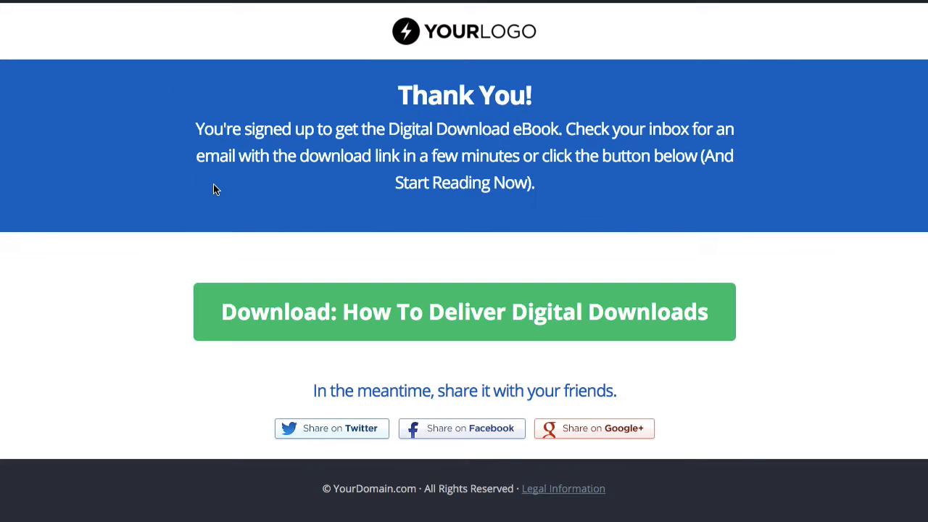
pyautogui.moveTo(155, 127)
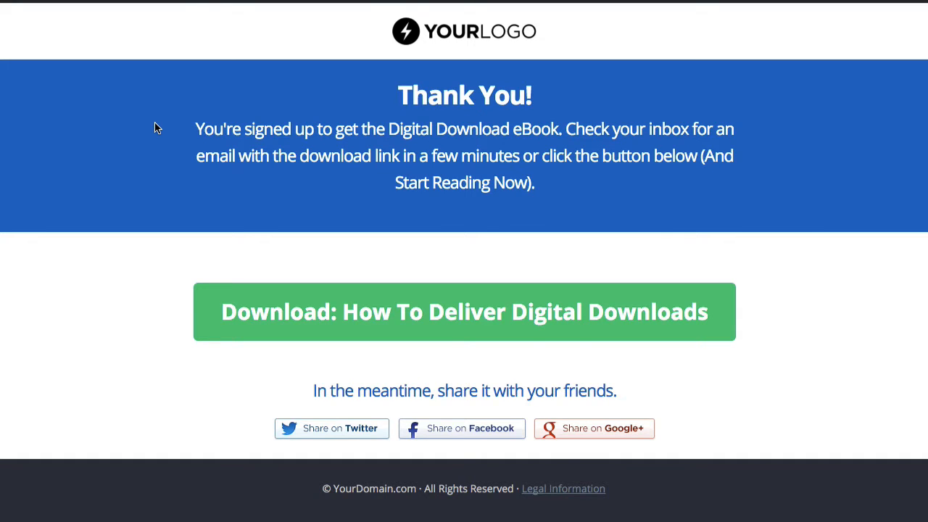
pyautogui.moveTo(558, 184)
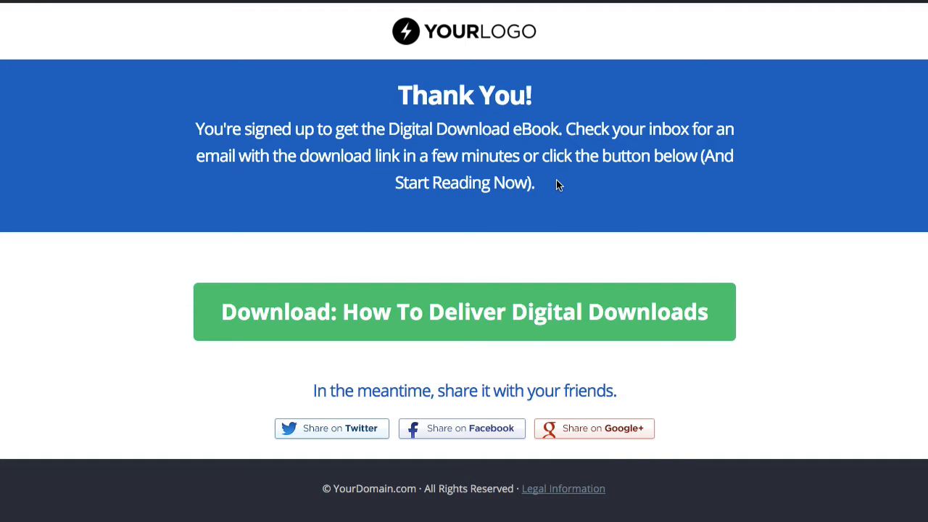
pyautogui.moveTo(388, 215)
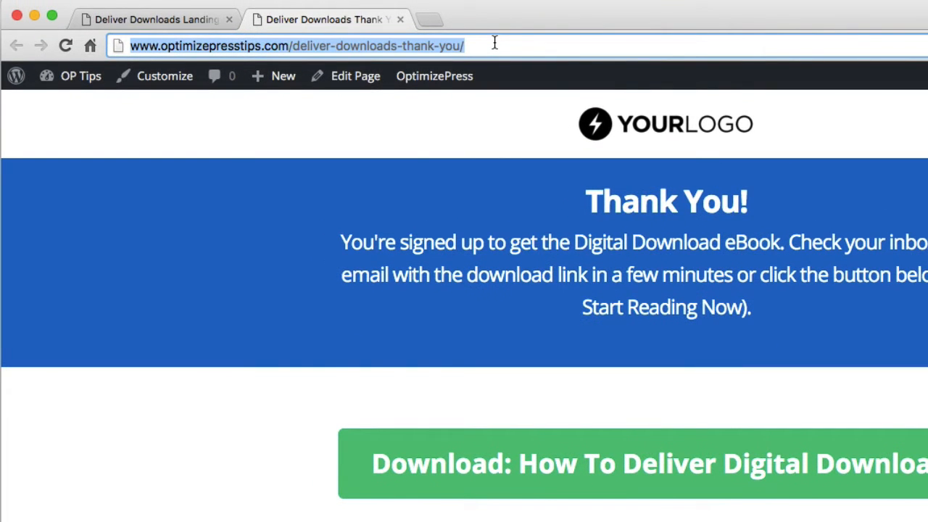
pyautogui.moveTo(424, 144)
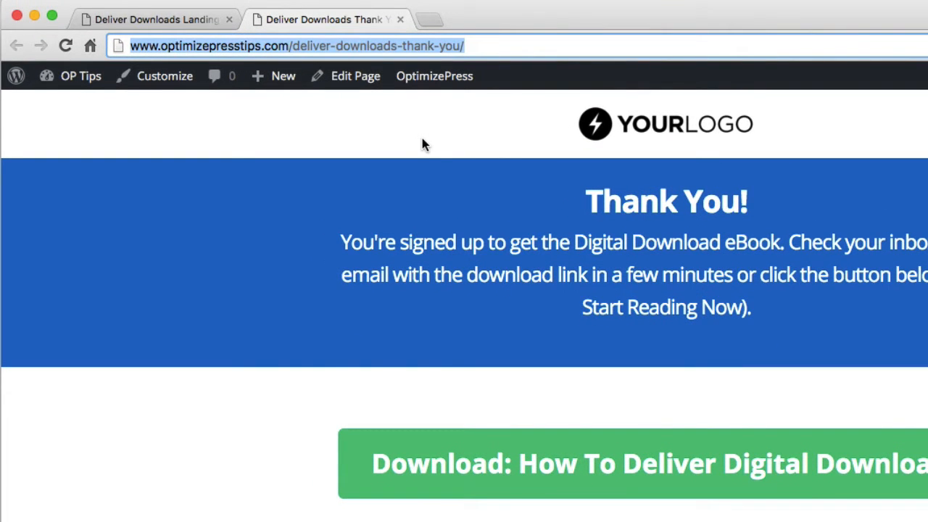
pyautogui.moveTo(263, 163)
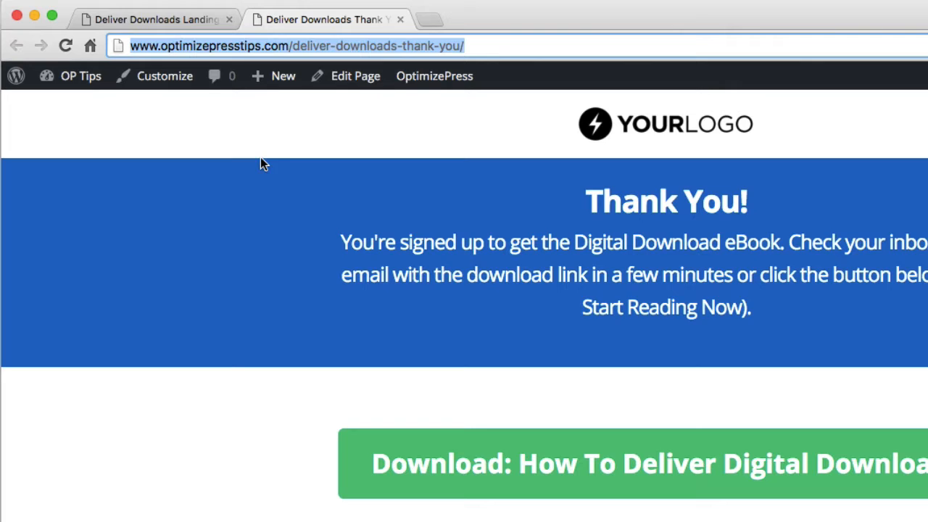
# Return to the Deliver Downloads Landing page tab in Chrome.
pyautogui.click(156, 19)
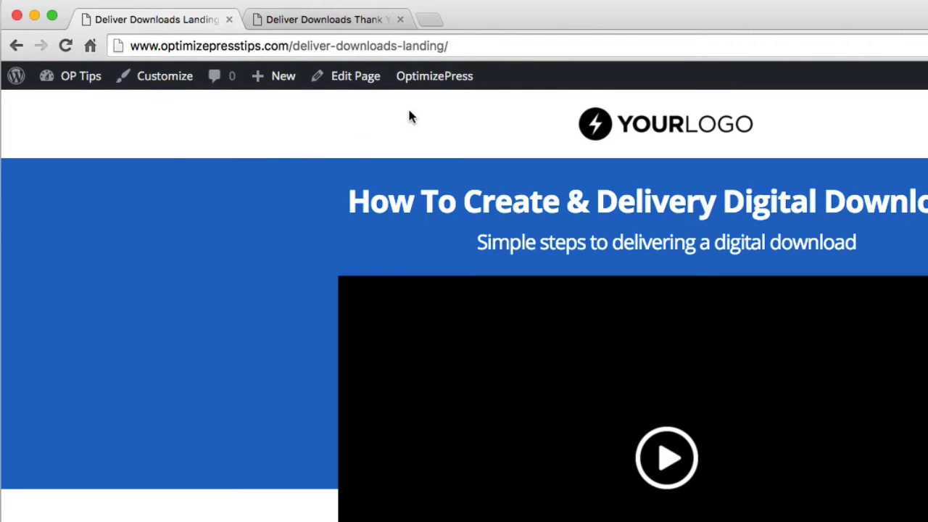
# Open the landing page in the Live Editor and edit the Get Started Now element.
pyautogui.click(435, 75)
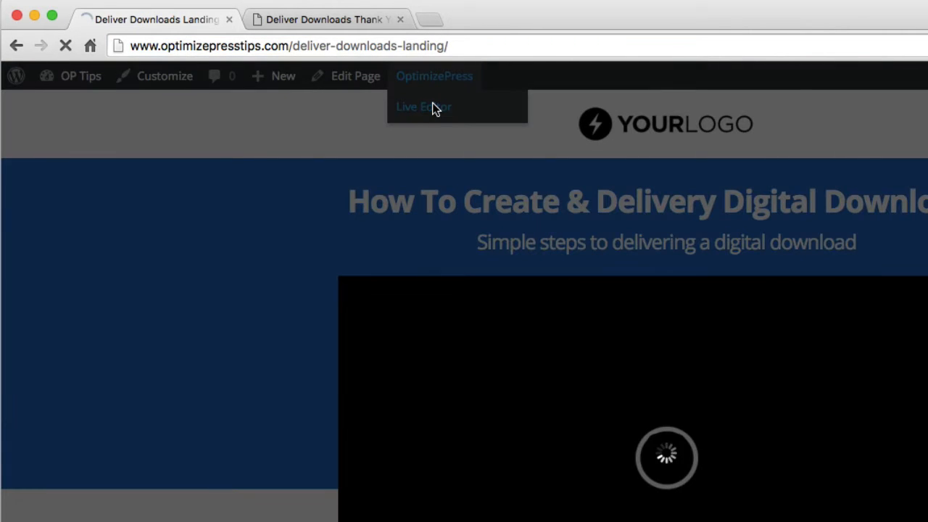
pyautogui.click(423, 108)
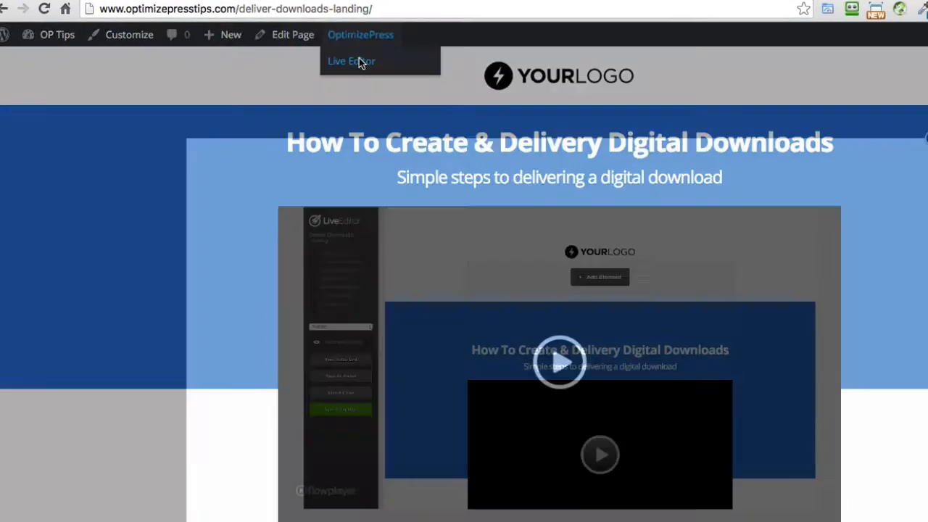
pyautogui.click(351, 60)
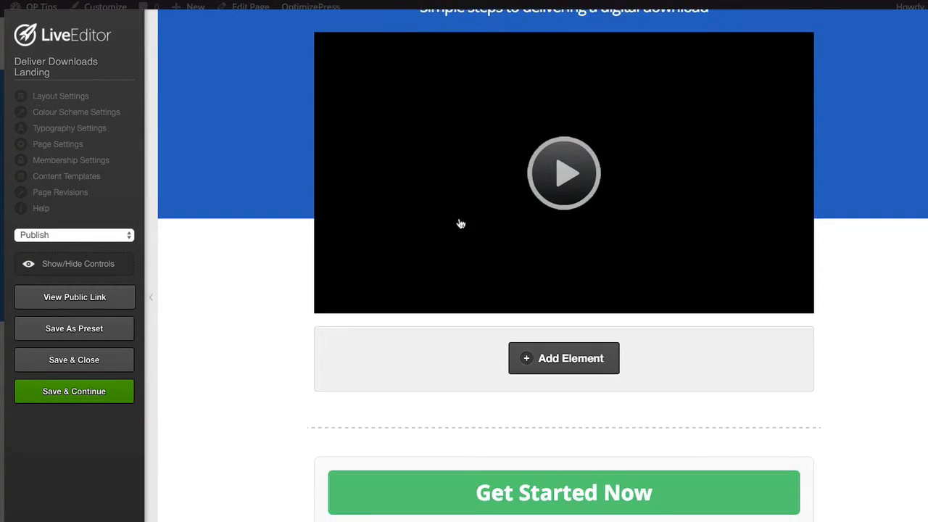
pyautogui.scroll(-3)
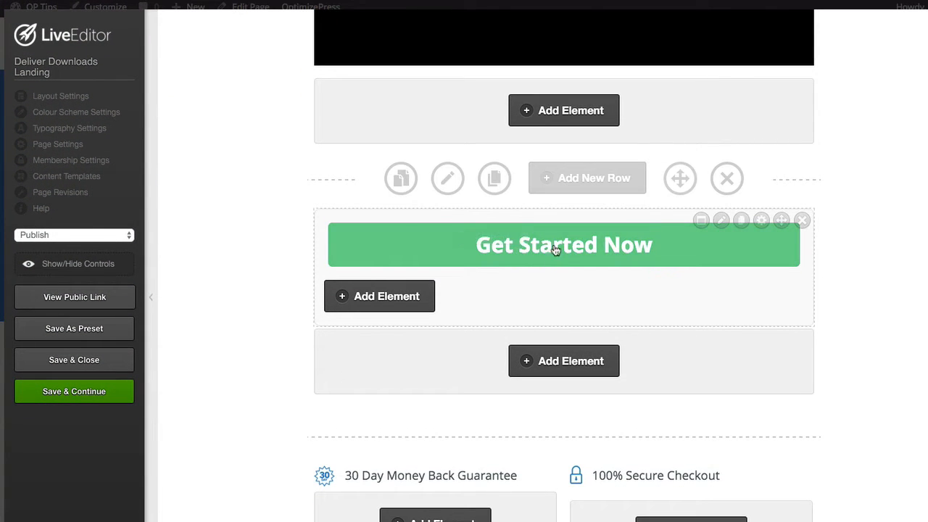
pyautogui.click(721, 220)
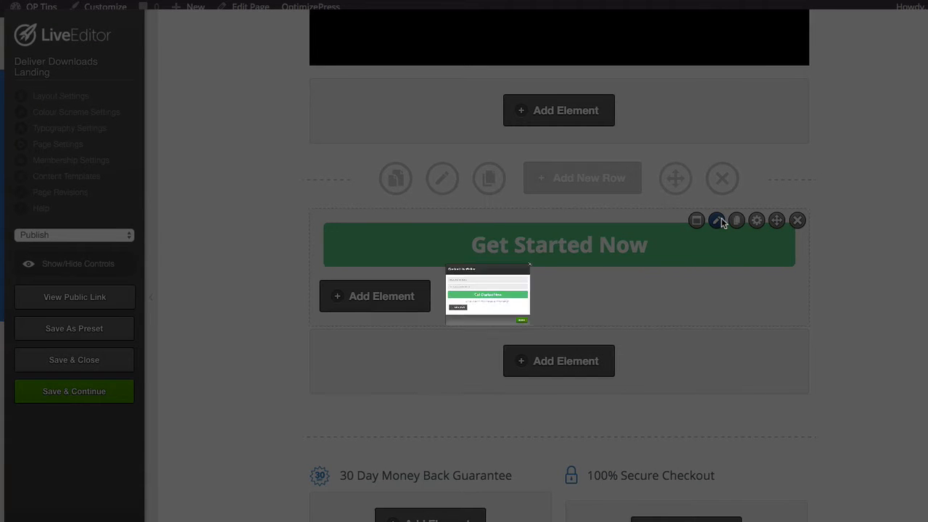
pyautogui.click(717, 220)
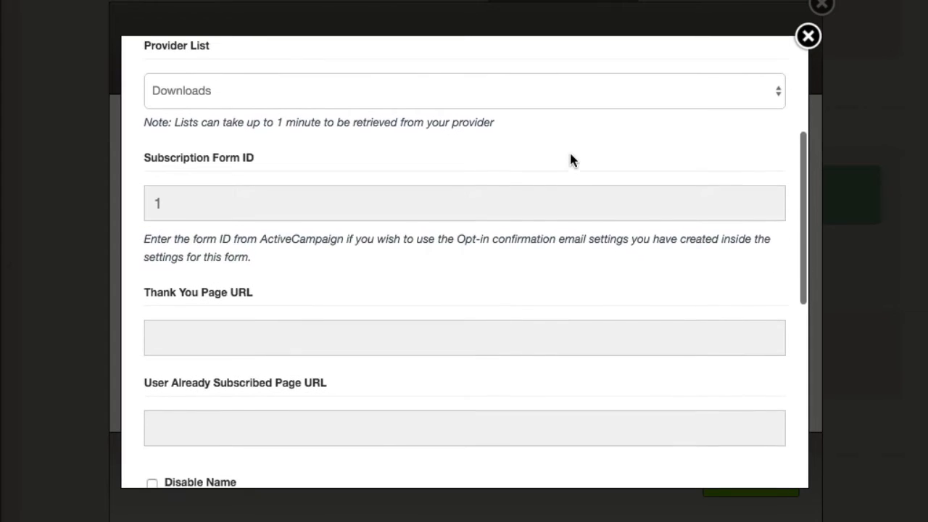
pyautogui.scroll(-3)
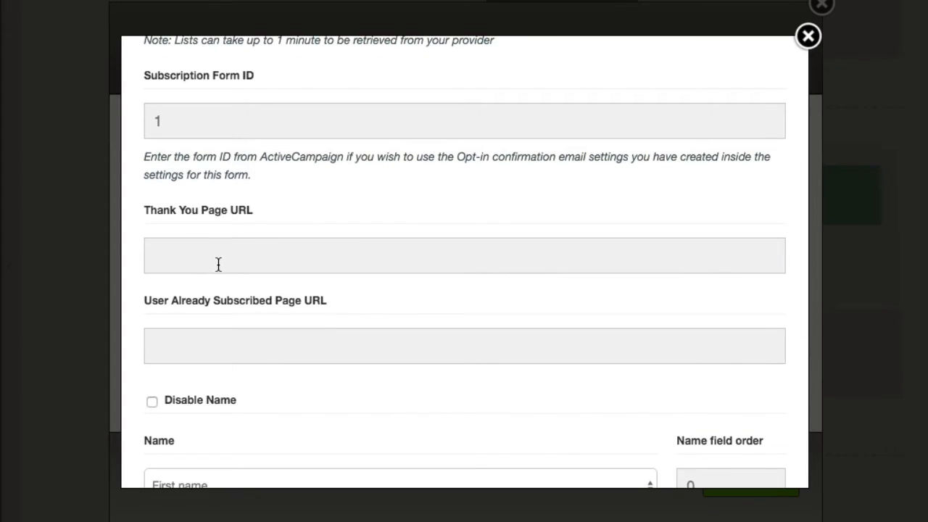
pyautogui.click(464, 255)
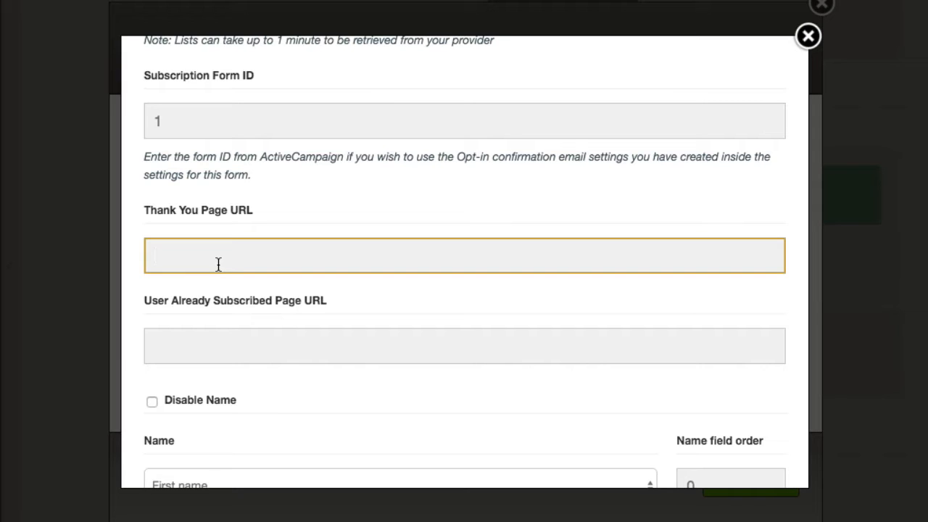
pyautogui.write('http://www.optimizepresstips.com/deliver-downloads-thank-you/')
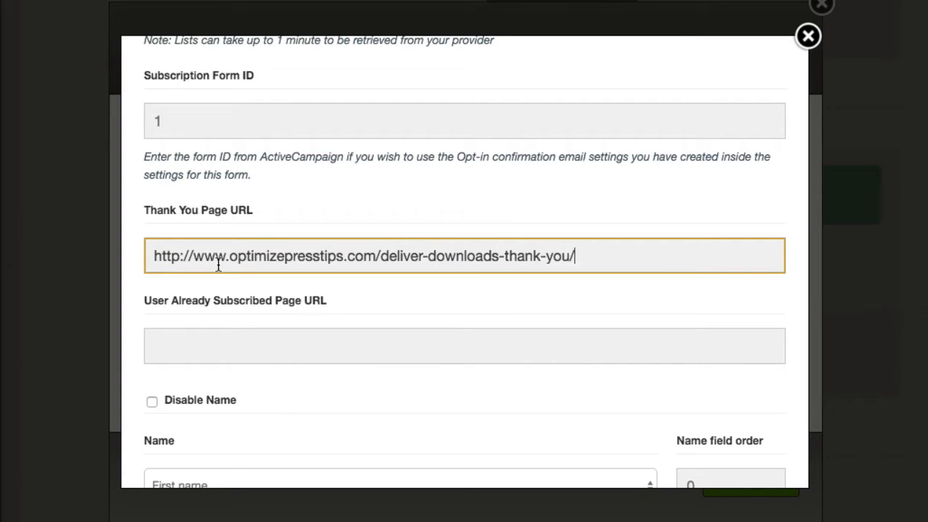
pyautogui.click(464, 345)
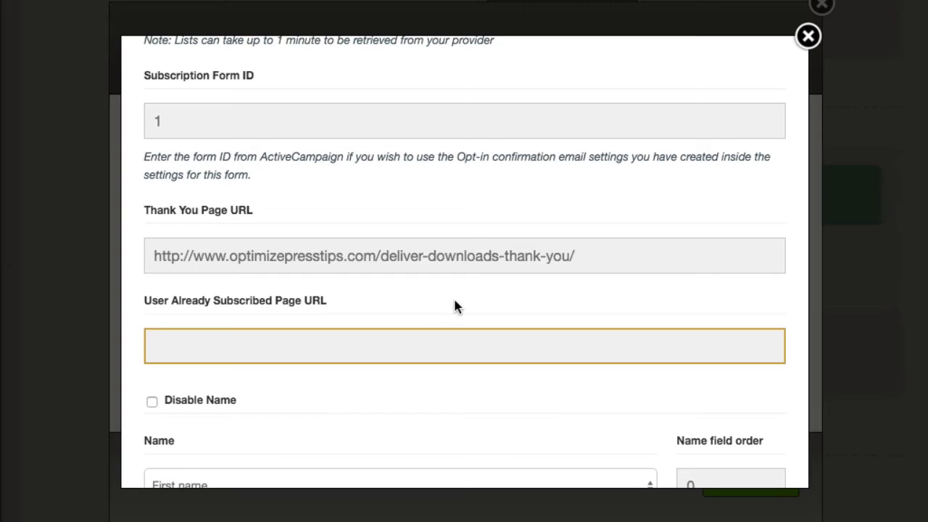
pyautogui.click(464, 255)
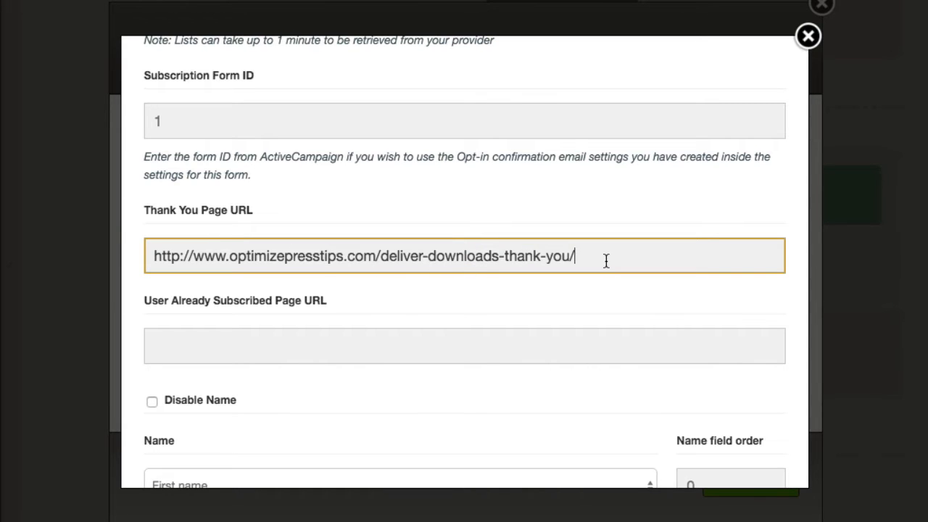
pyautogui.scroll(-3)
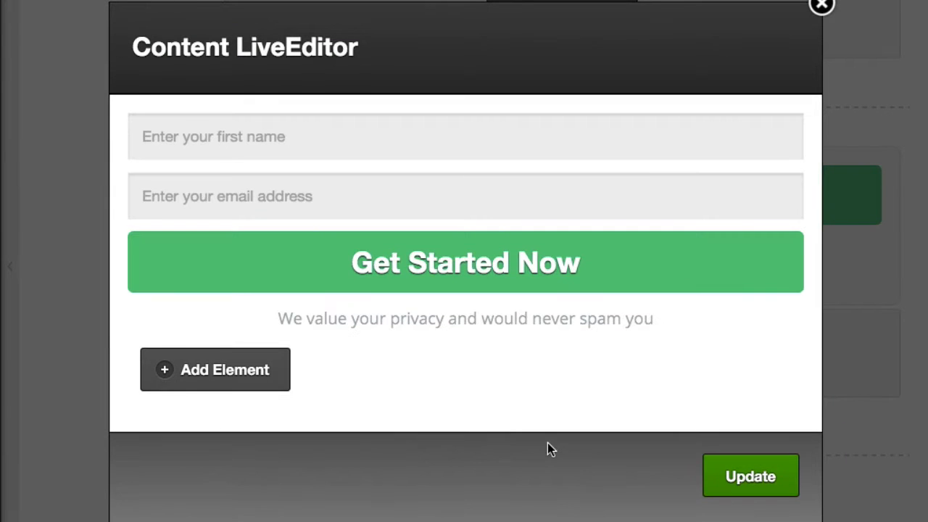
pyautogui.click(821, 6)
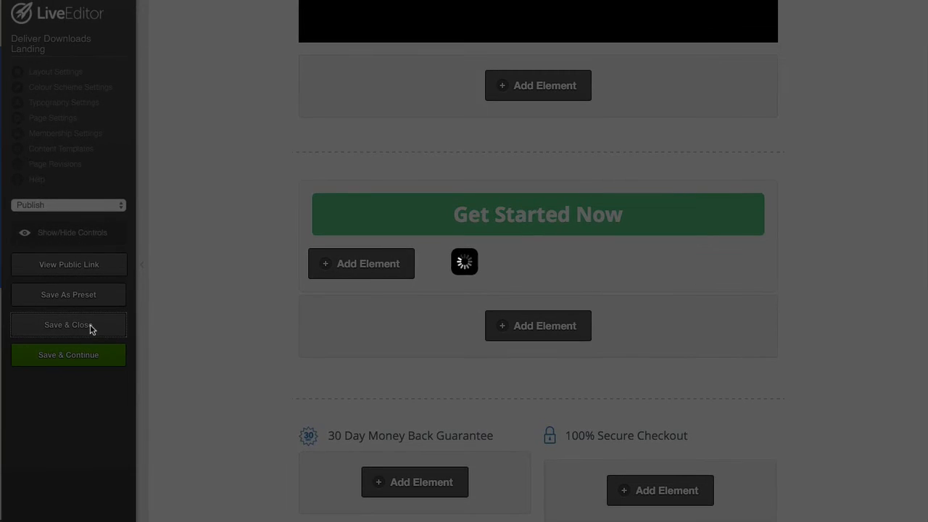
# Save the landing page, test the Get Started Now opt-in popup and close it.
pyautogui.click(69, 325)
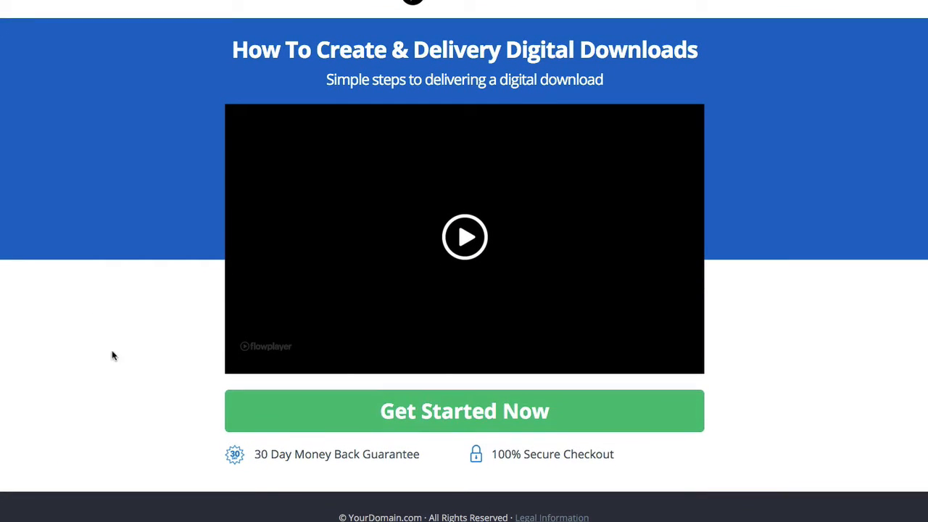
pyautogui.click(464, 412)
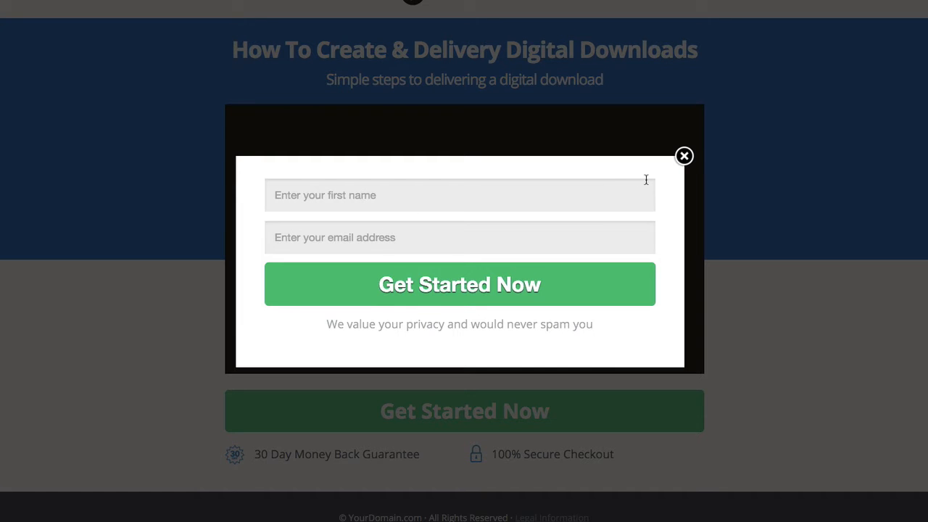
pyautogui.click(683, 155)
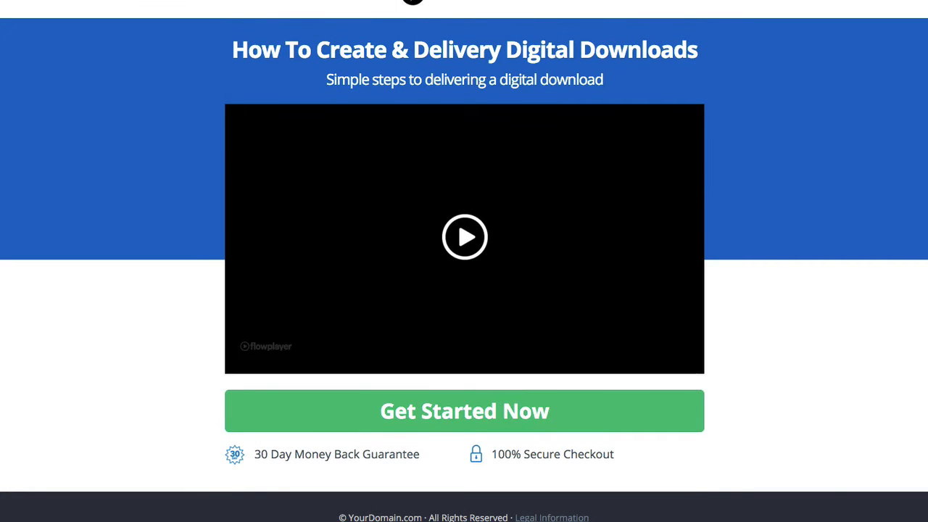
# Show the thank-you page with its download button again.
pyautogui.click(464, 411)
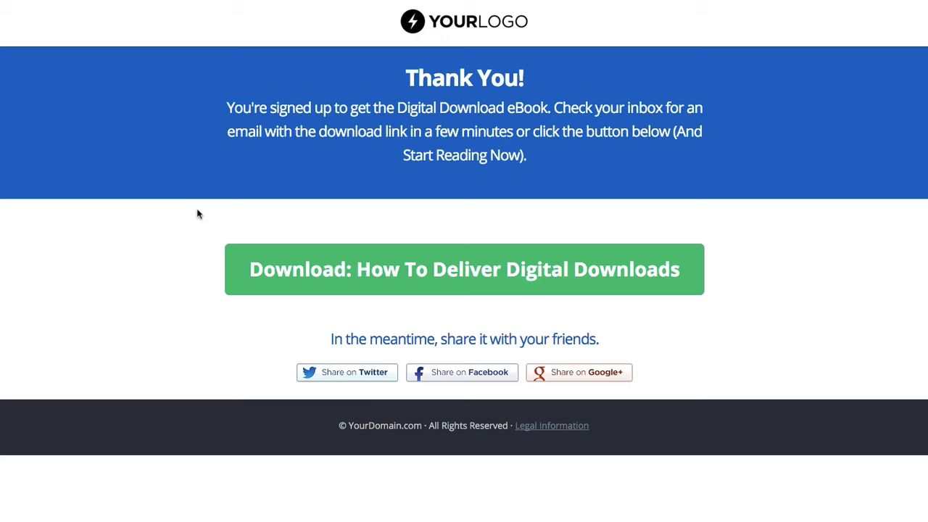
pyautogui.moveTo(183, 212)
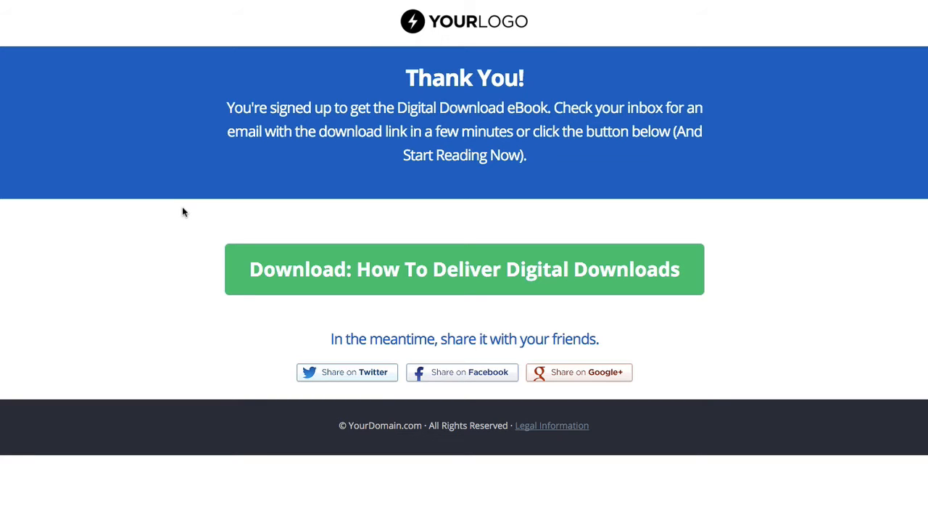
pyautogui.moveTo(183, 252)
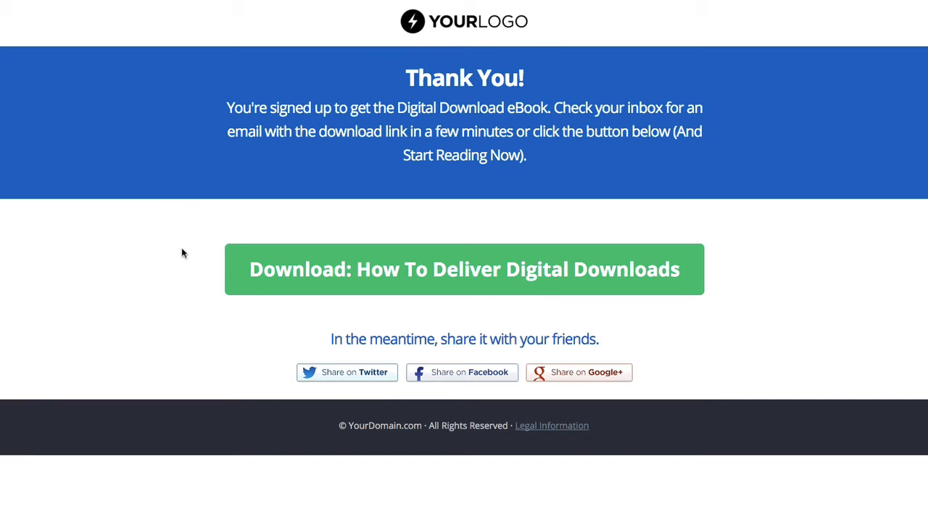
pyautogui.moveTo(145, 240)
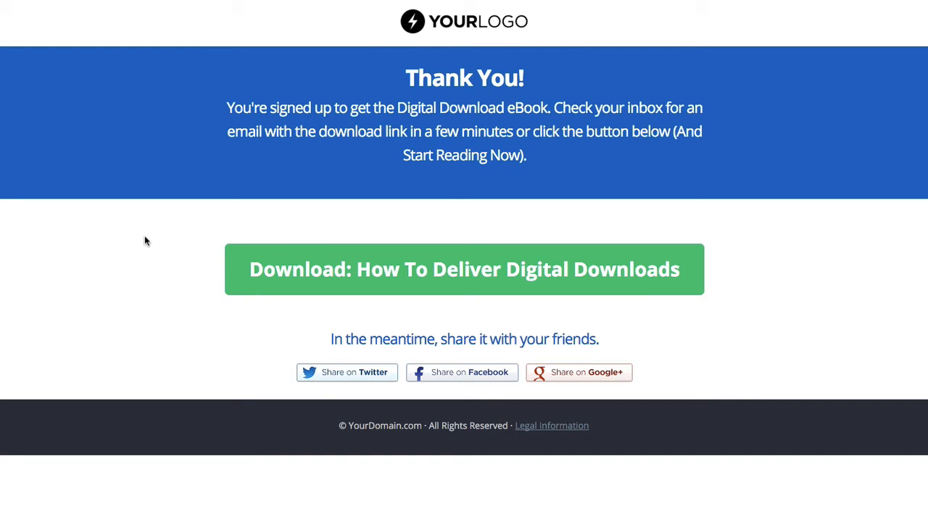
pyautogui.moveTo(299, 3)
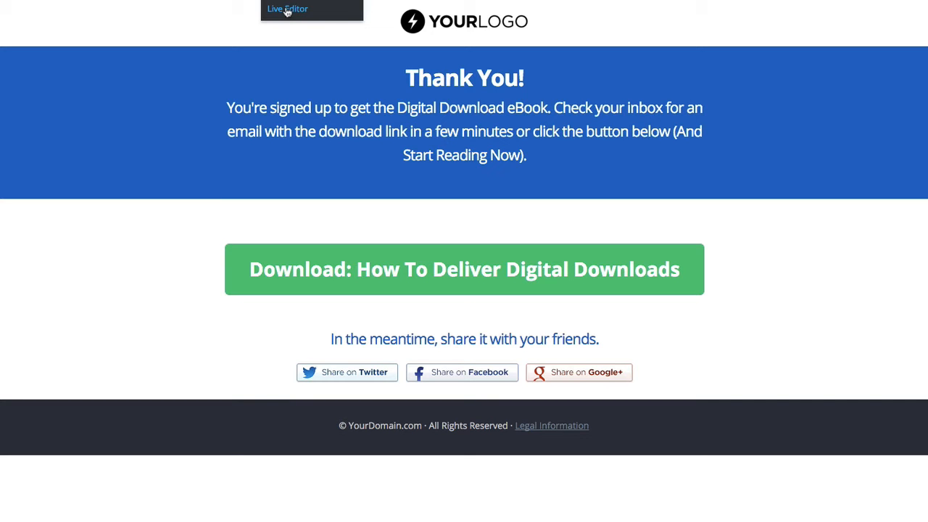
# Open the thank-you page in the Live Editor and edit the green download button's settings.
pyautogui.click(464, 269)
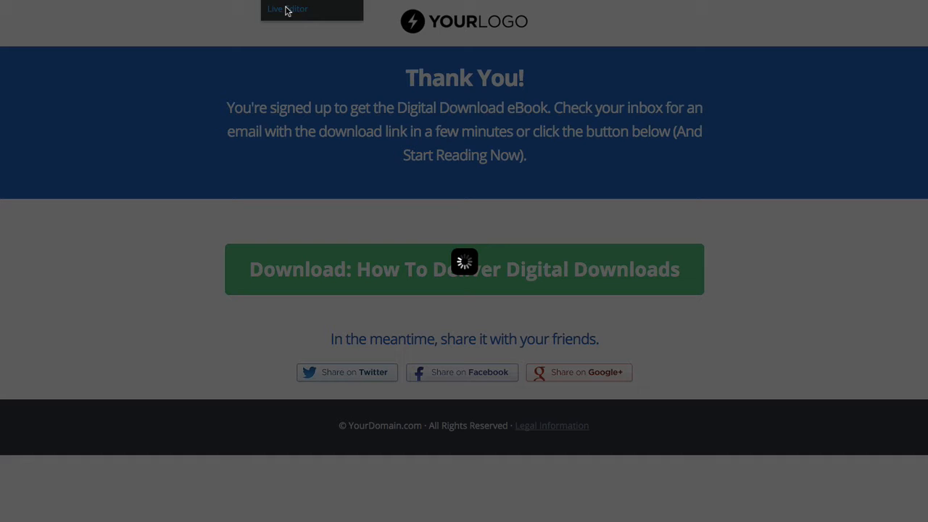
pyautogui.click(287, 8)
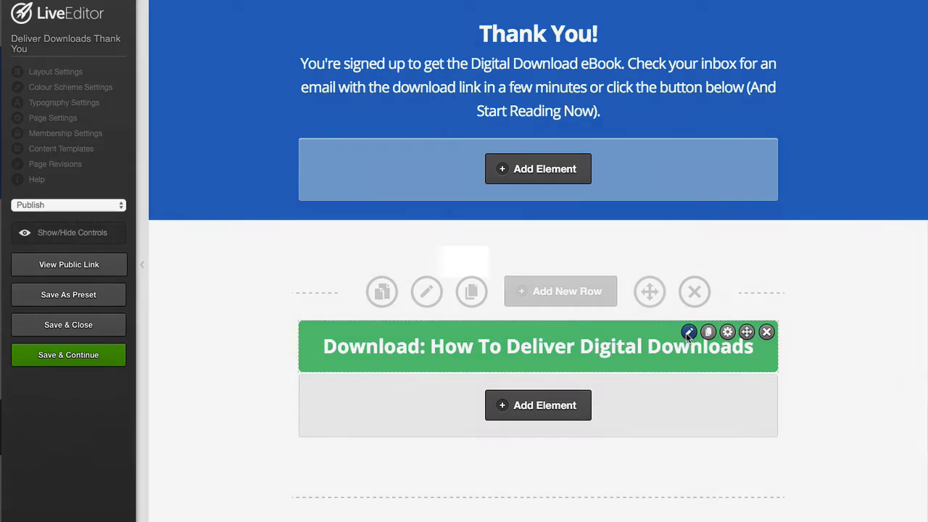
pyautogui.click(687, 331)
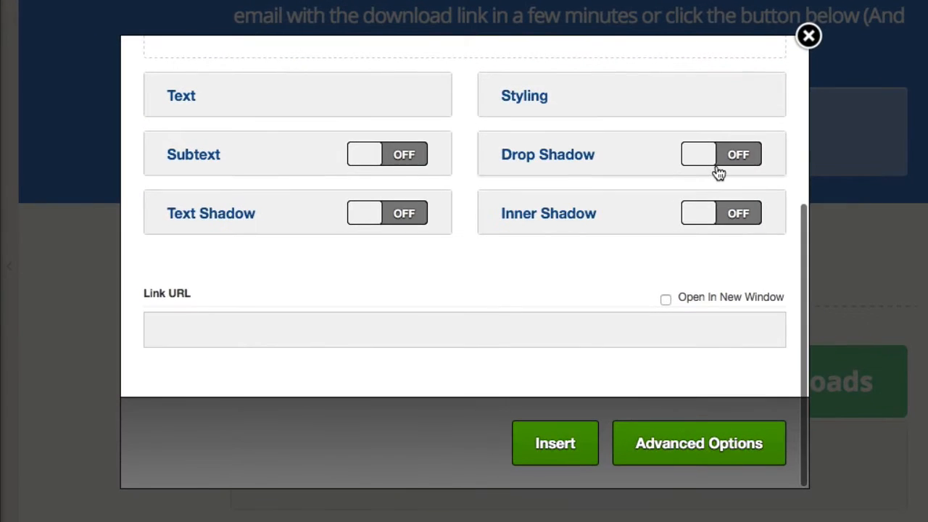
# Copy the WordPress-hosted PDF link from the notes into the button's Link URL field.
pyautogui.click(464, 329)
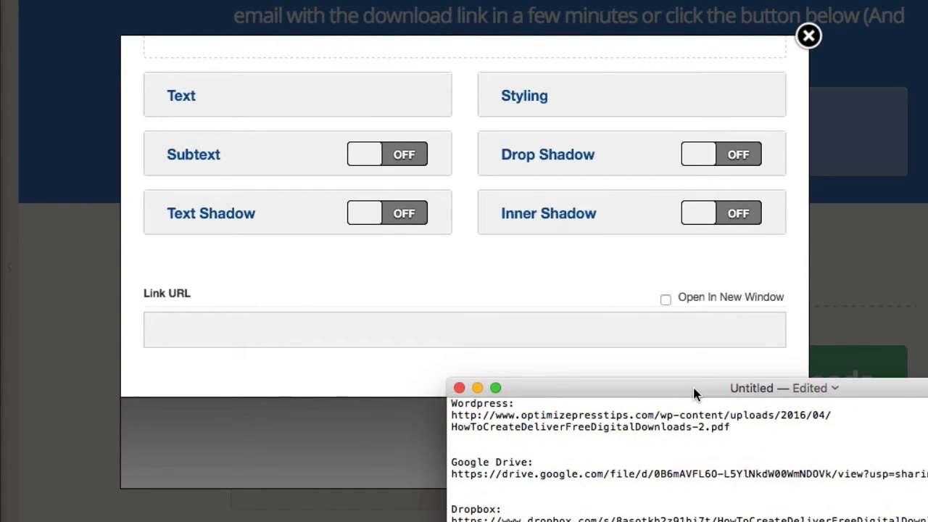
pyautogui.moveTo(745, 444)
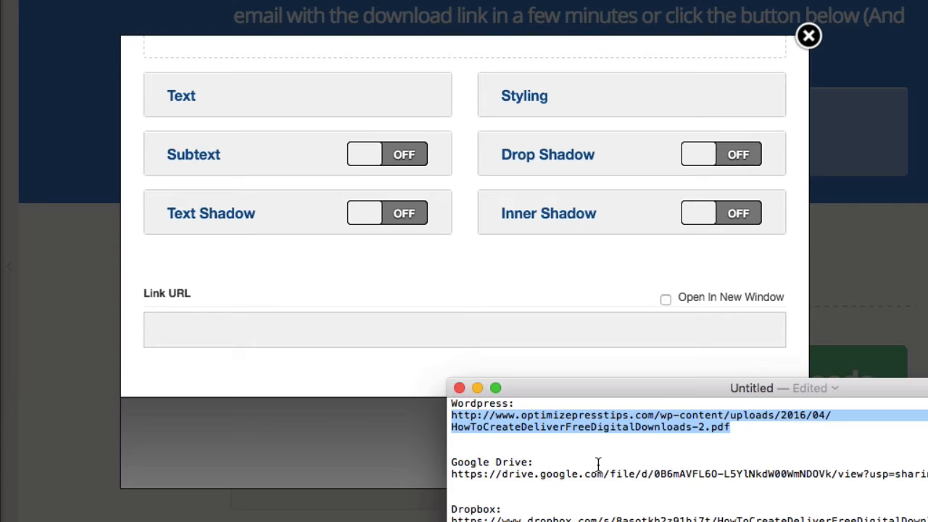
pyautogui.click(732, 426)
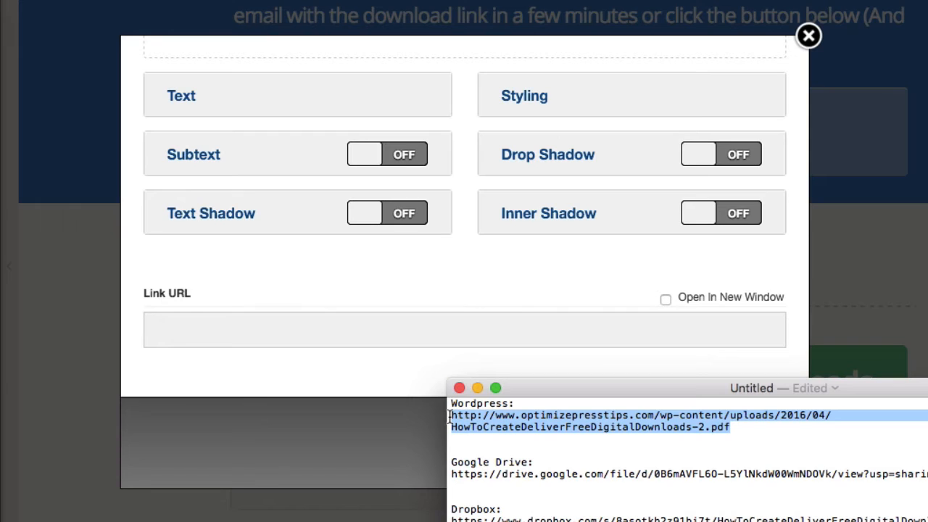
pyautogui.click(464, 329)
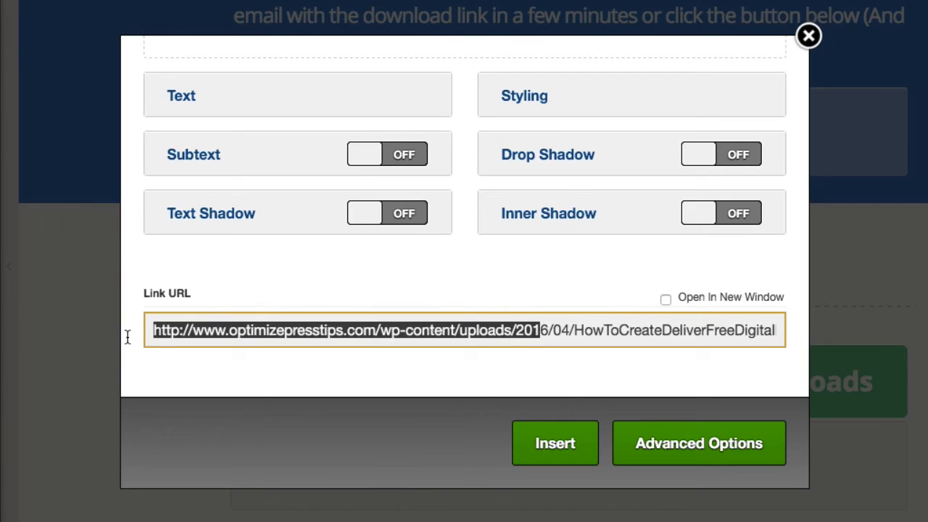
# Set the download link to open in a new window and insert the button settings.
pyautogui.click(580, 360)
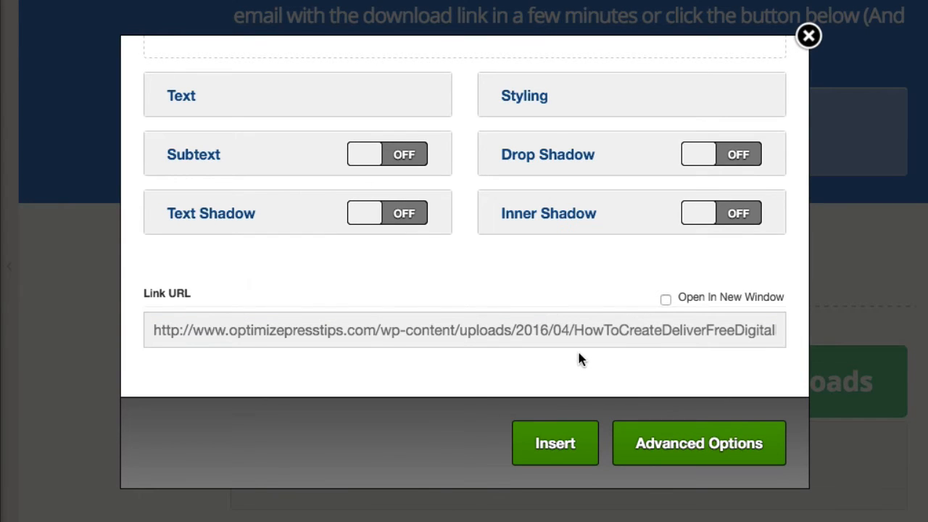
pyautogui.moveTo(666, 299)
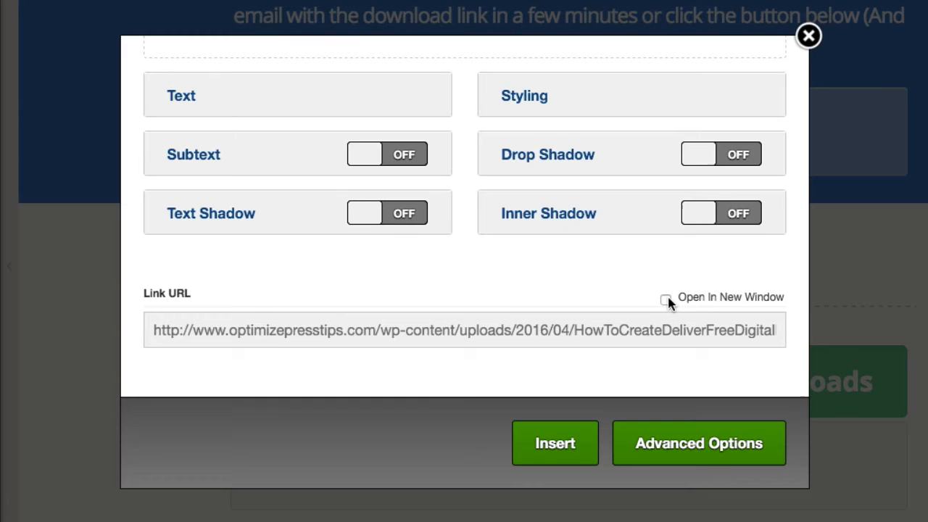
pyautogui.click(665, 299)
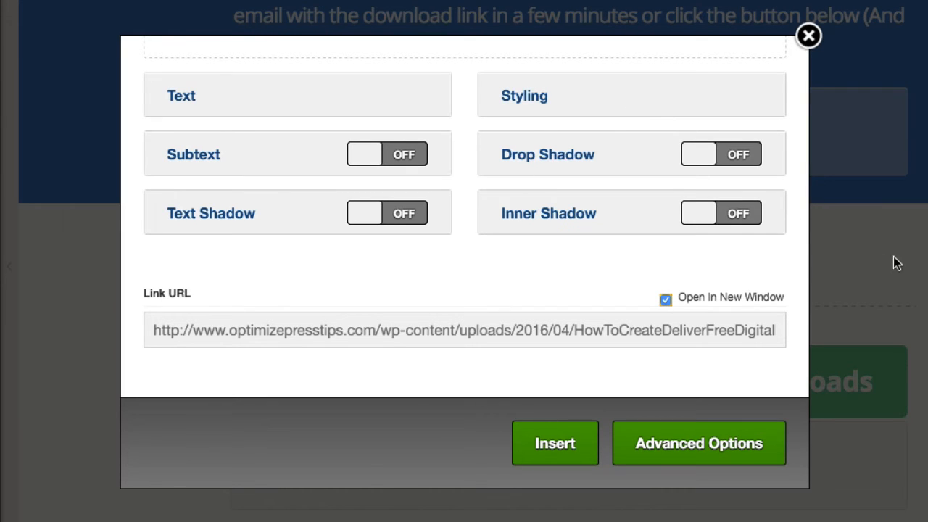
pyautogui.moveTo(525, 383)
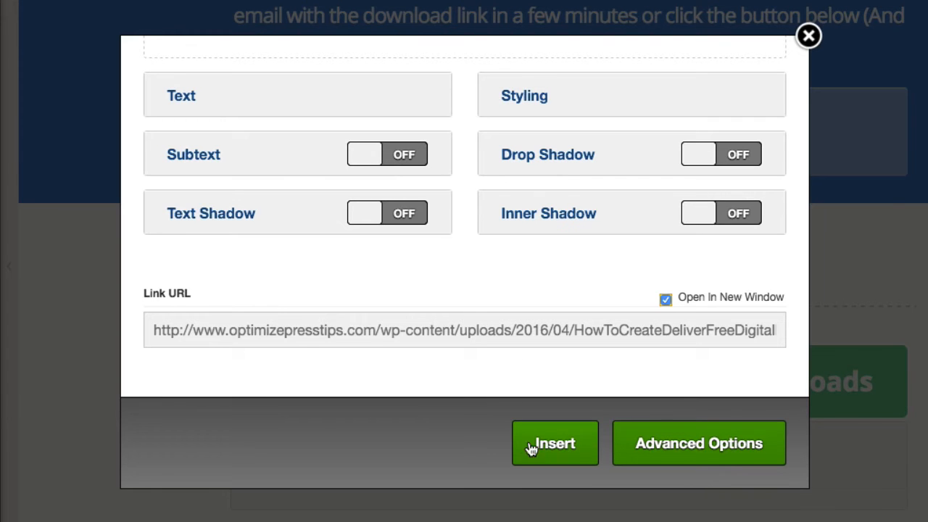
pyautogui.click(554, 444)
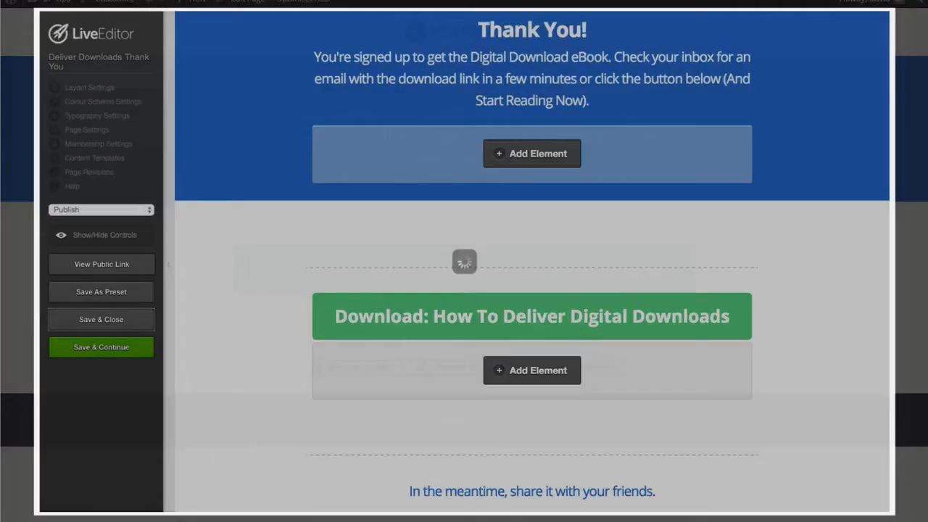
# Save the thank-you page and test that the Download button opens the PDF guide.
pyautogui.click(102, 319)
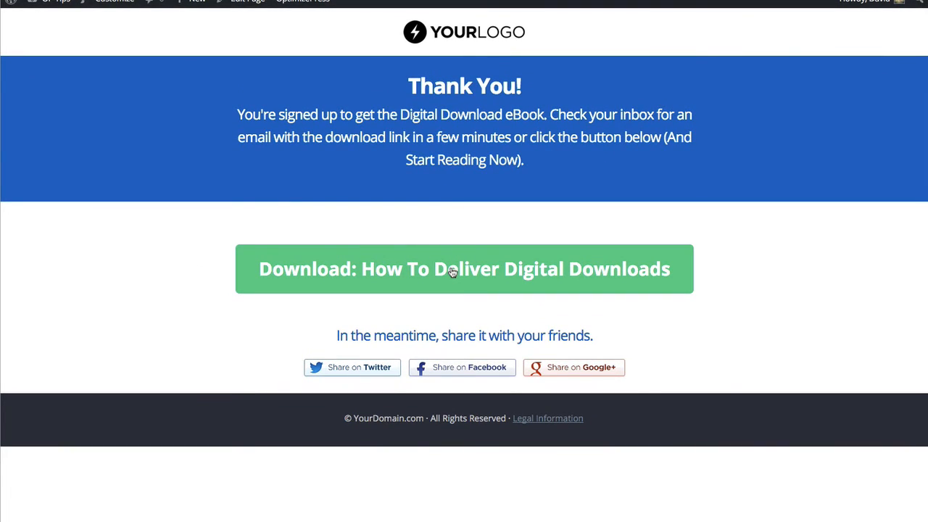
pyautogui.click(464, 268)
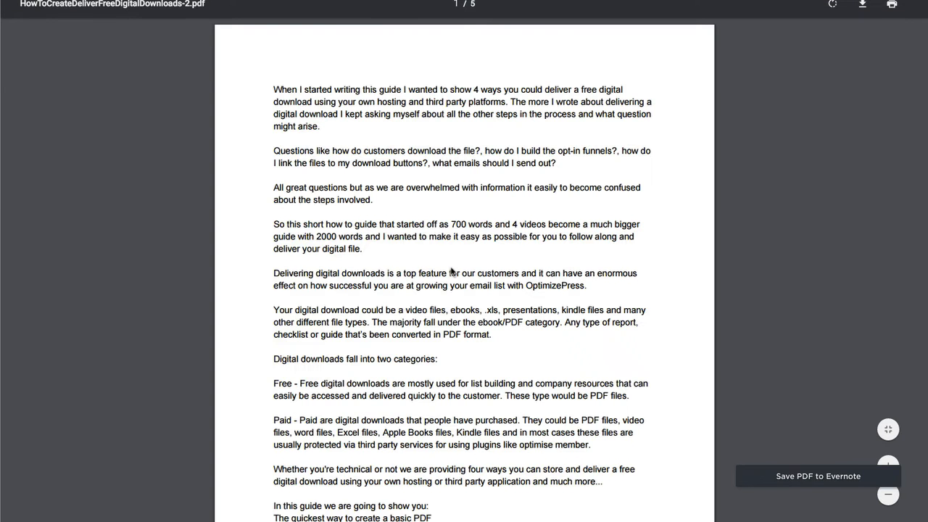
pyautogui.moveTo(548, 95)
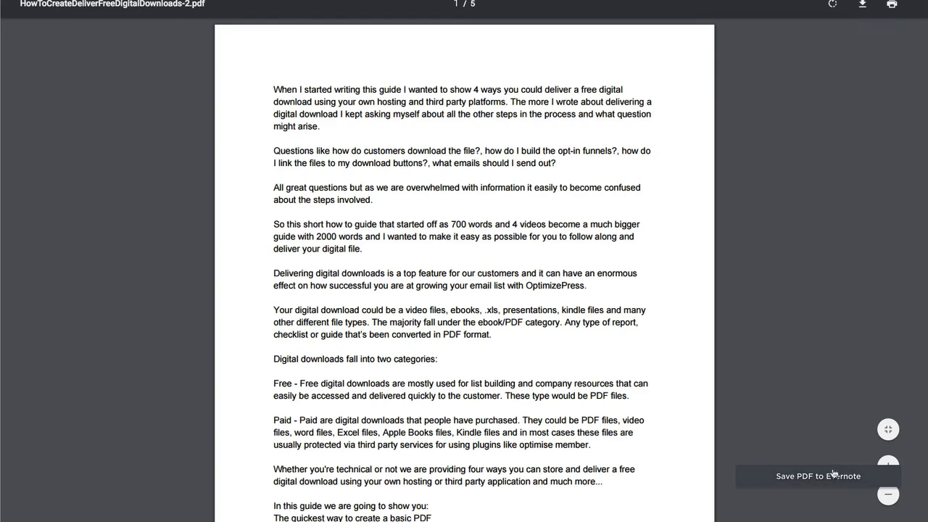
pyautogui.moveTo(791, 155)
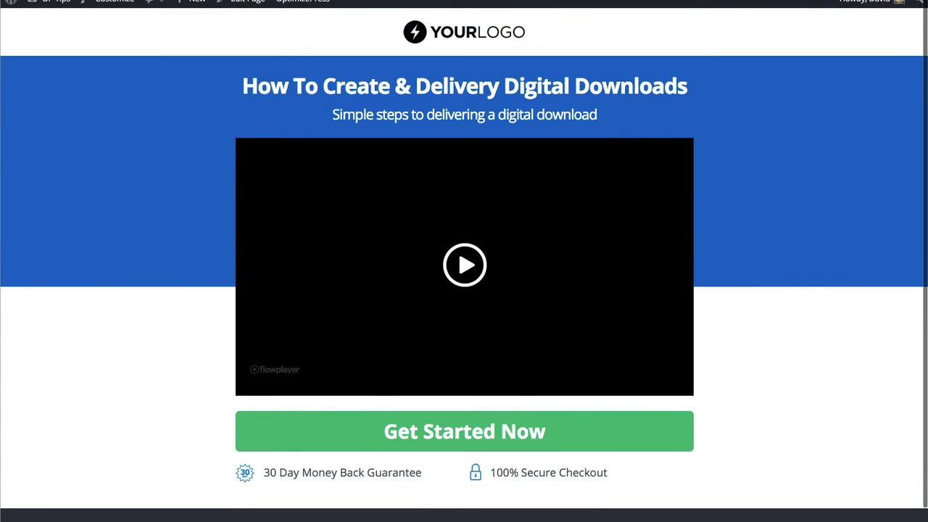
# Test the Download button on the live thank-you page, then return from the PDF tab.
pyautogui.click(464, 431)
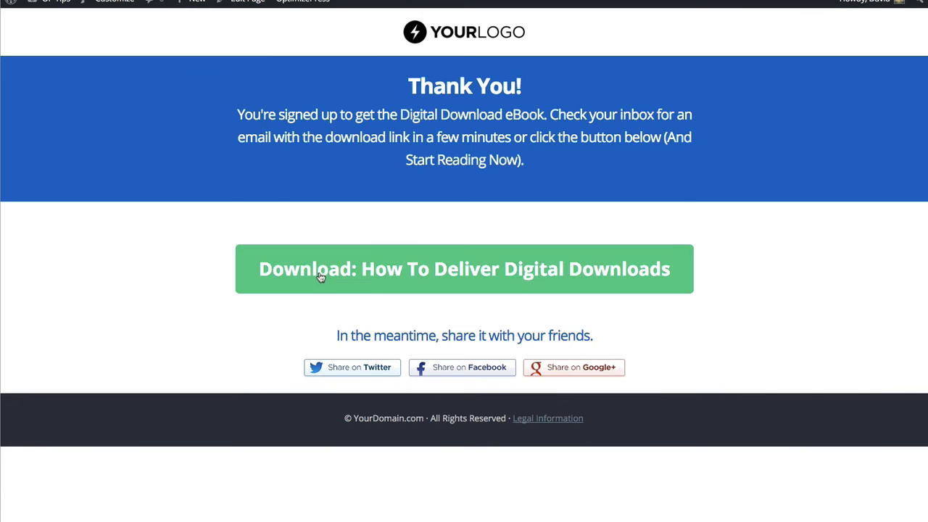
pyautogui.click(464, 268)
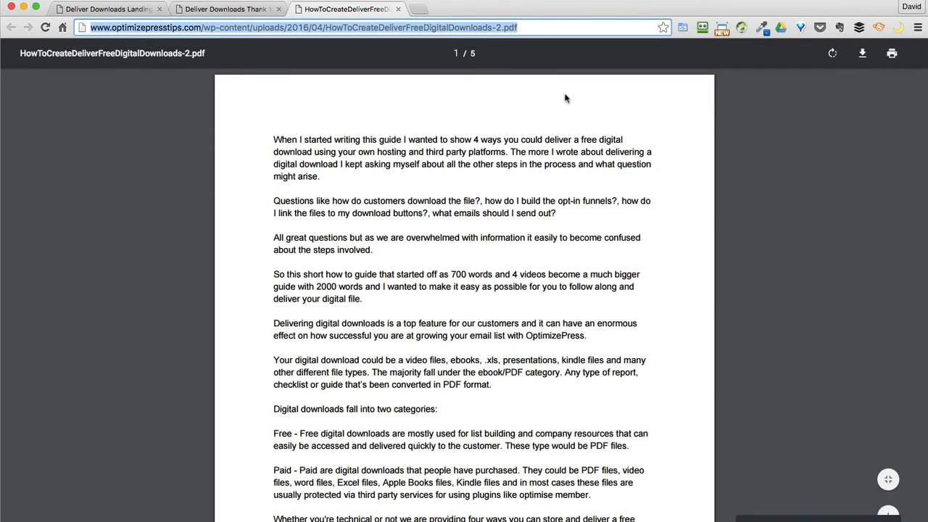
pyautogui.moveTo(354, 254)
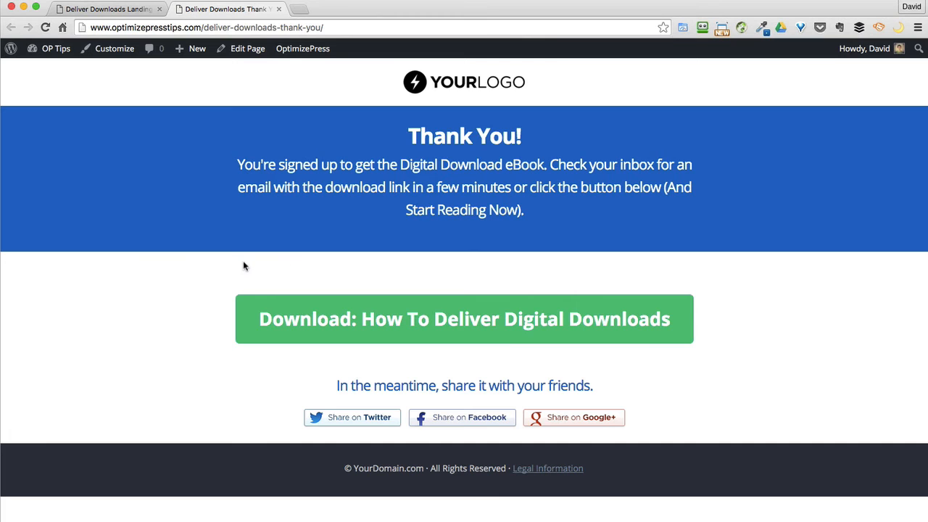
pyautogui.click(302, 50)
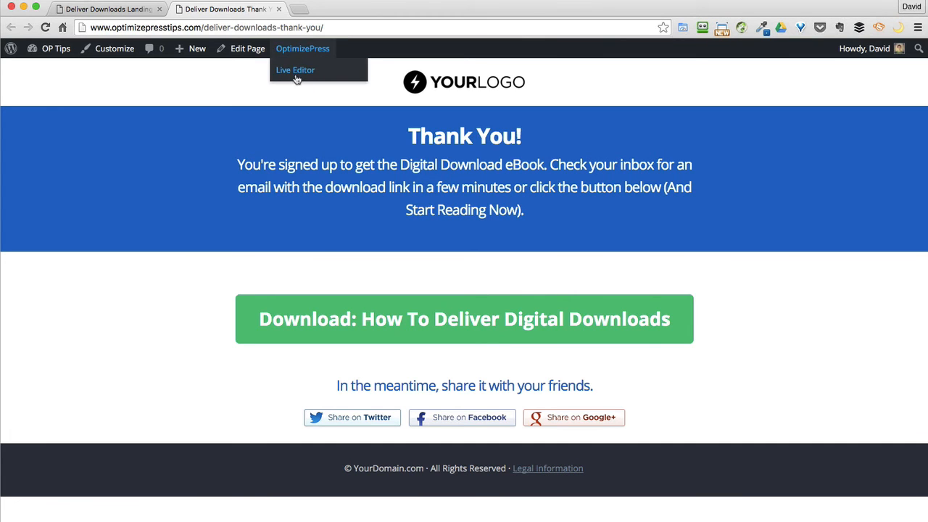
# In Live Editor, relink the Download button to the Google Drive share URL and apply it.
pyautogui.click(296, 70)
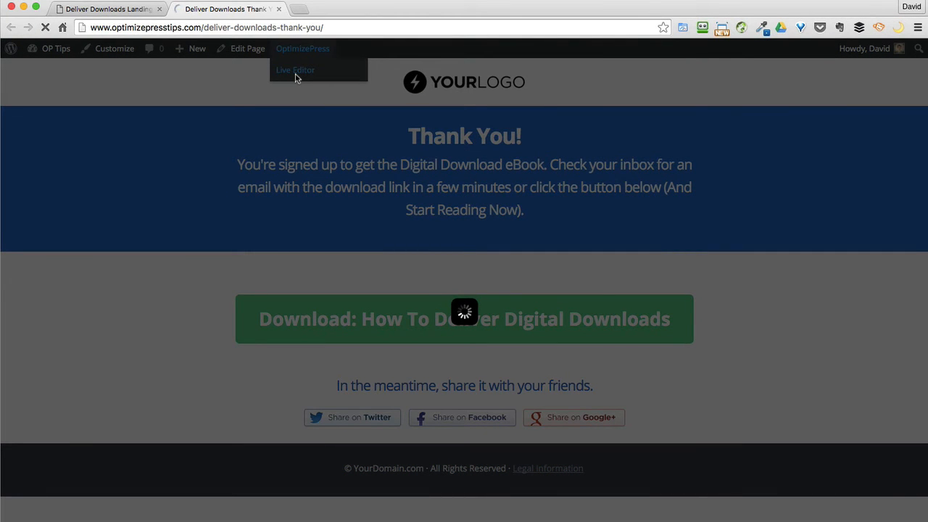
pyautogui.click(296, 70)
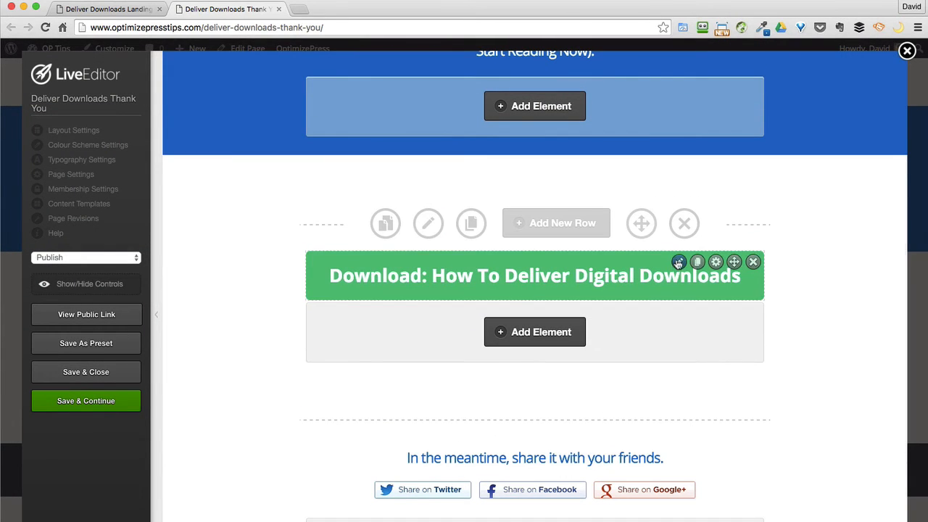
pyautogui.click(679, 261)
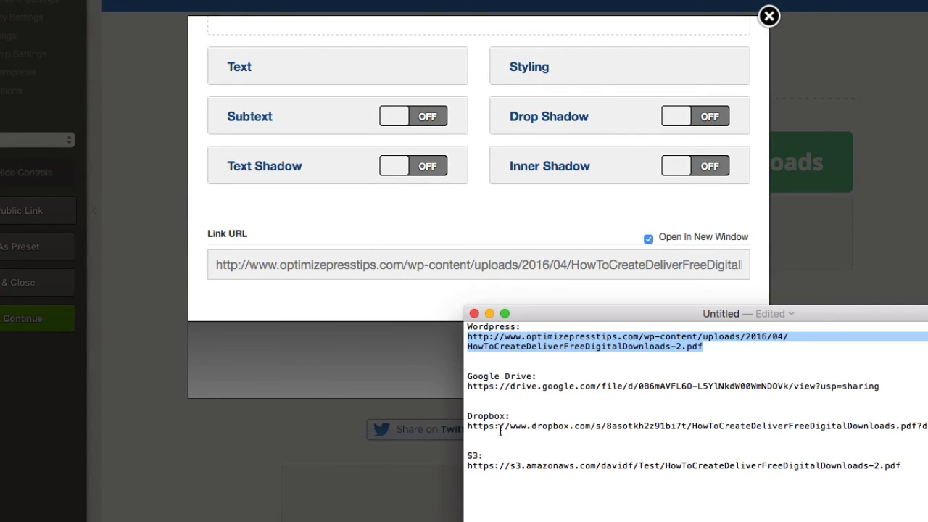
pyautogui.doubleClick(673, 386)
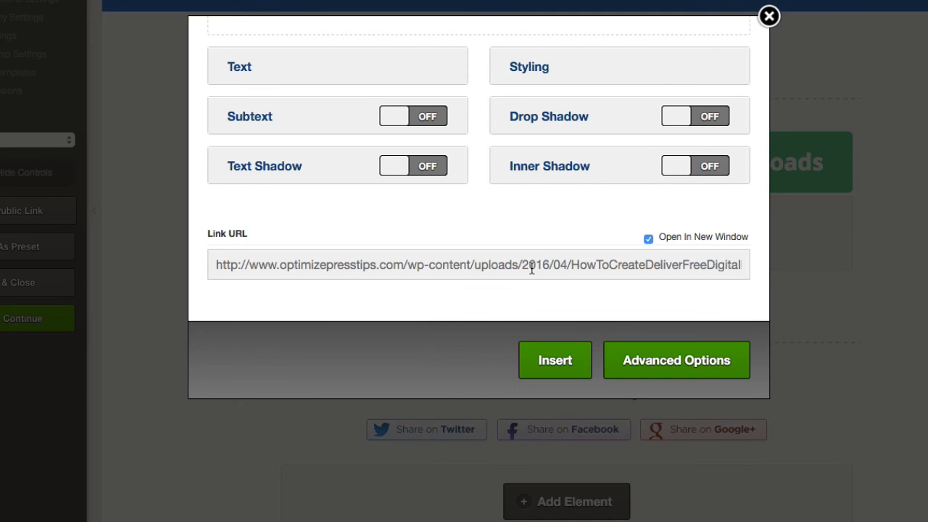
pyautogui.write('https://drive.google.com/file/d/0B6mAVFL6O-L5YlNkdW00WmNDOVk/view?usp=sharing')
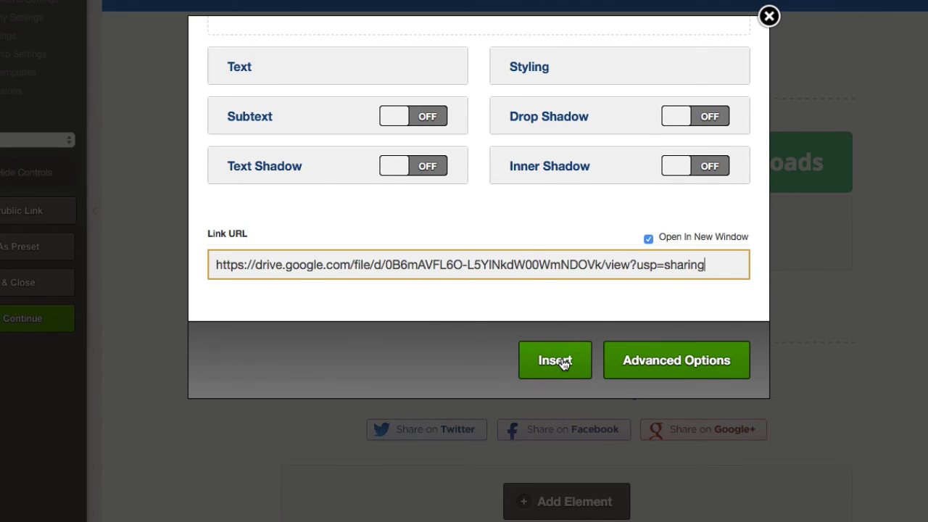
pyautogui.click(554, 360)
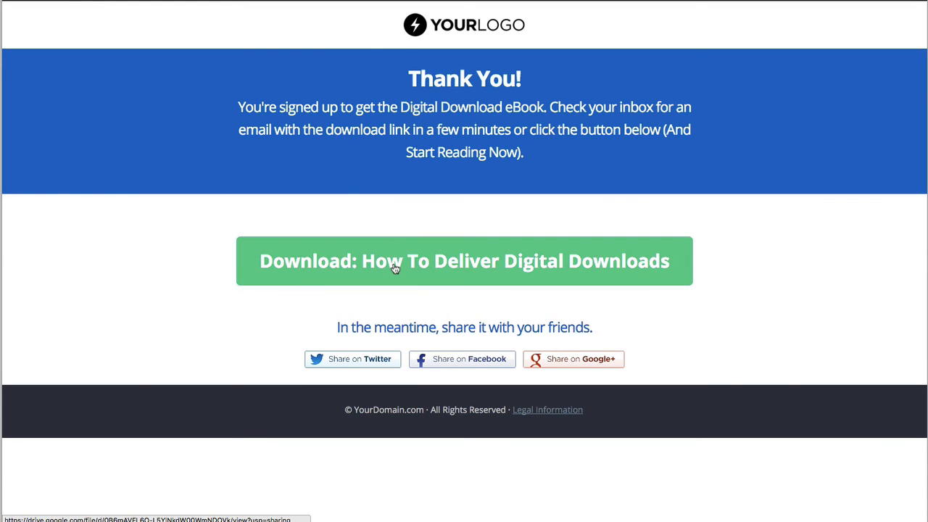
# Follow the live Download button to the PDF in Google Drive's viewer.
pyautogui.click(464, 261)
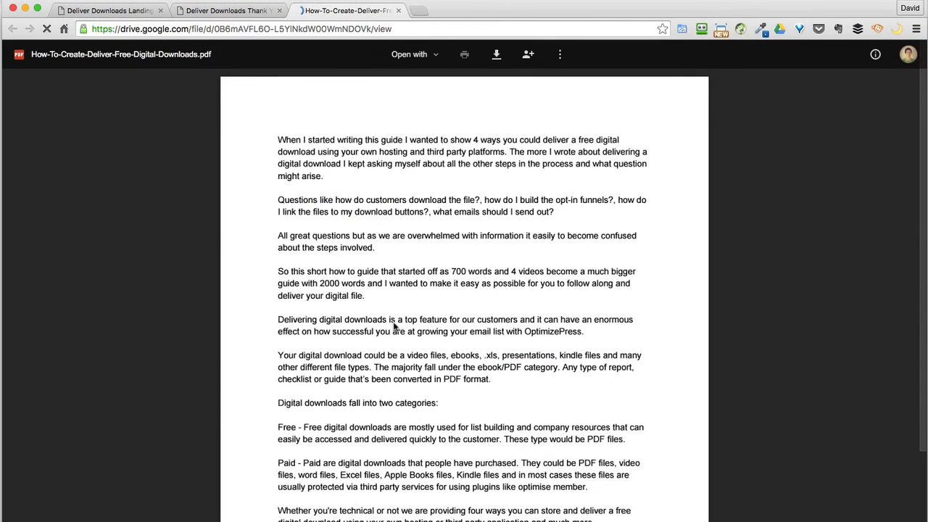